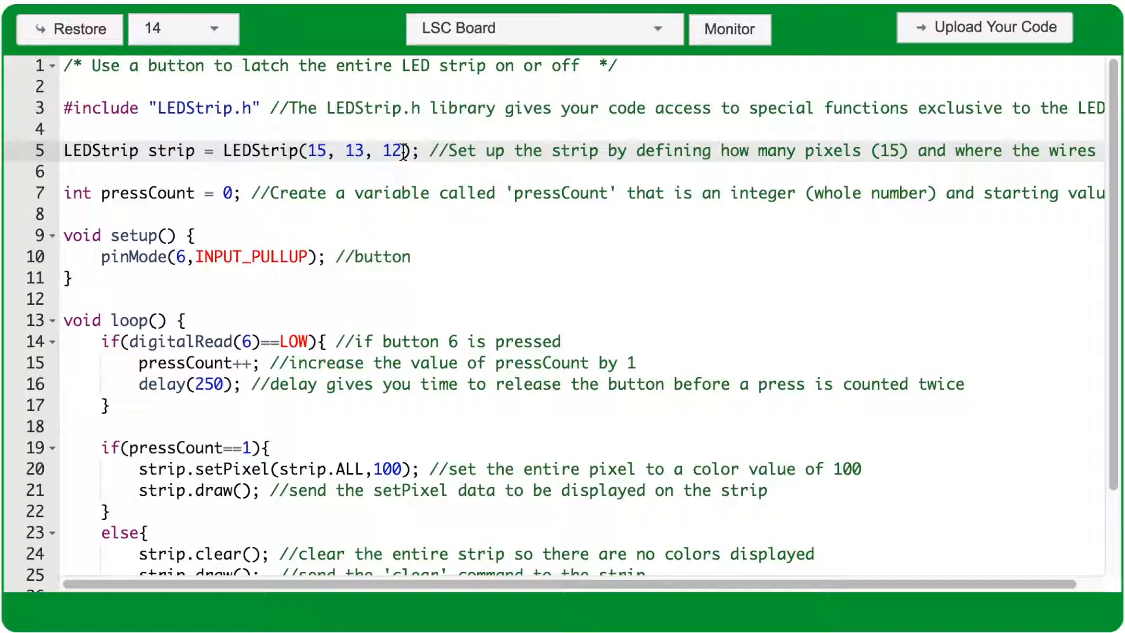
click(66, 193)
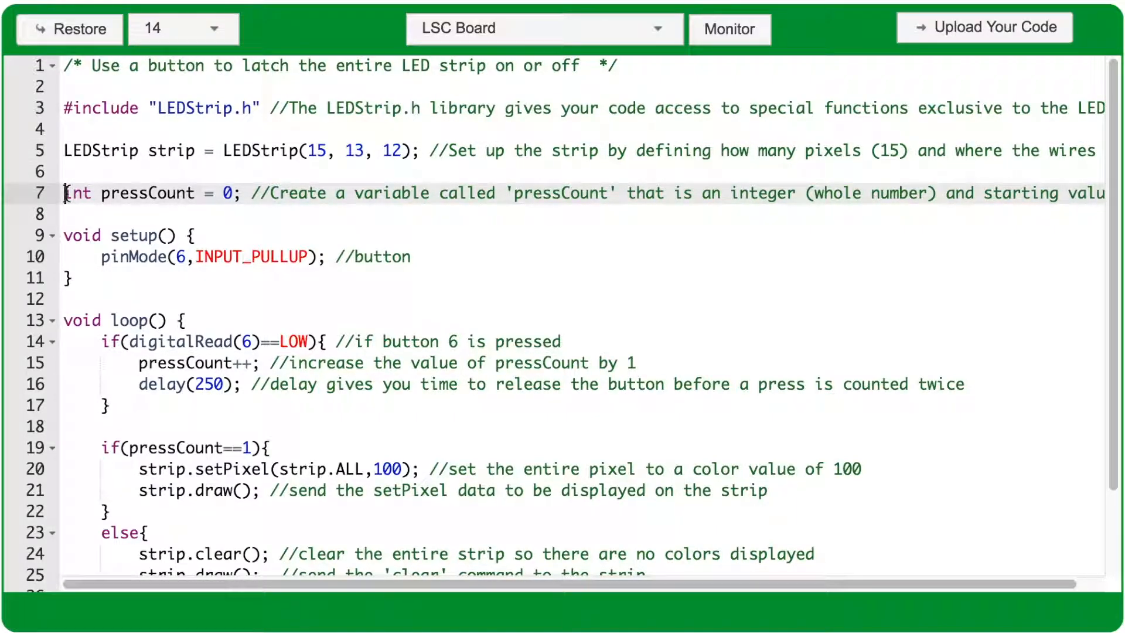
double_click(77, 193)
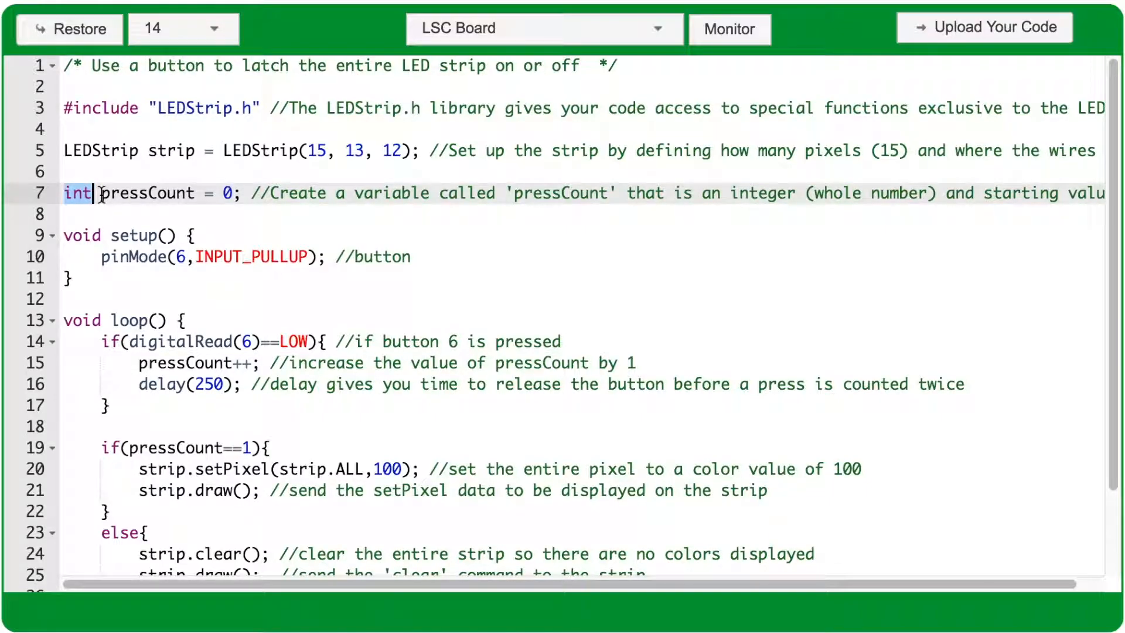
click(104, 193)
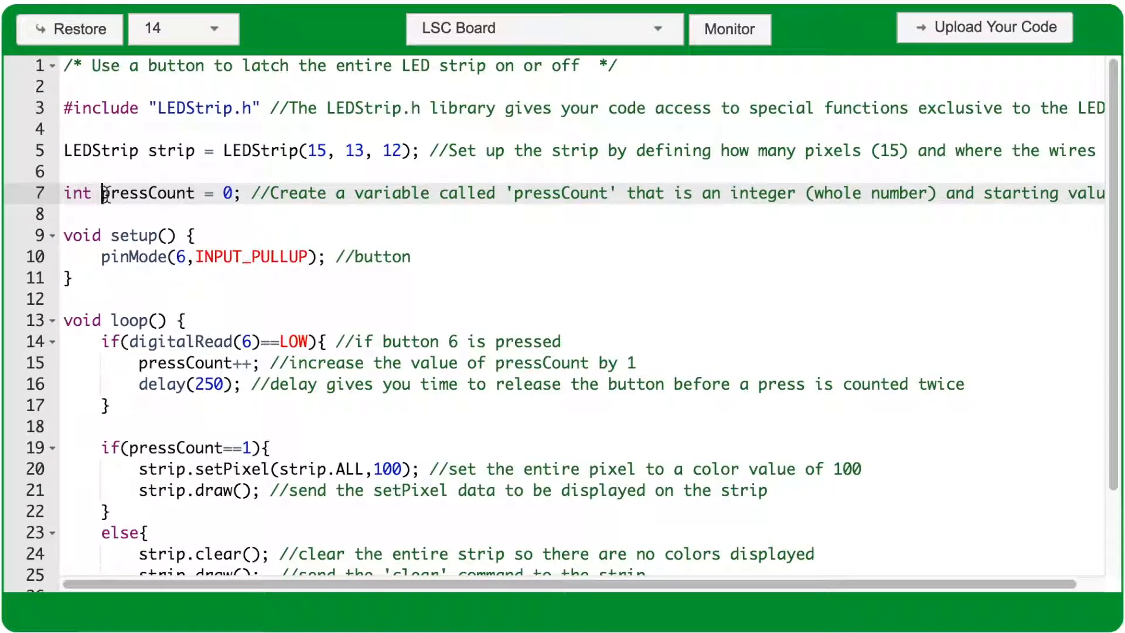
double_click(147, 193)
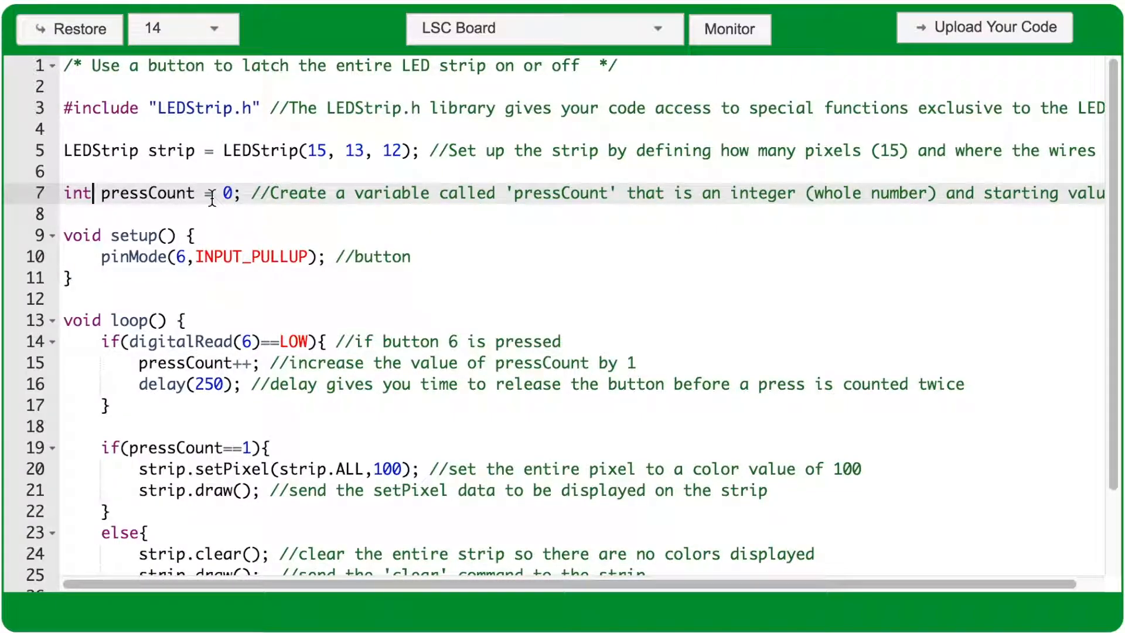
mouse_move(203, 235)
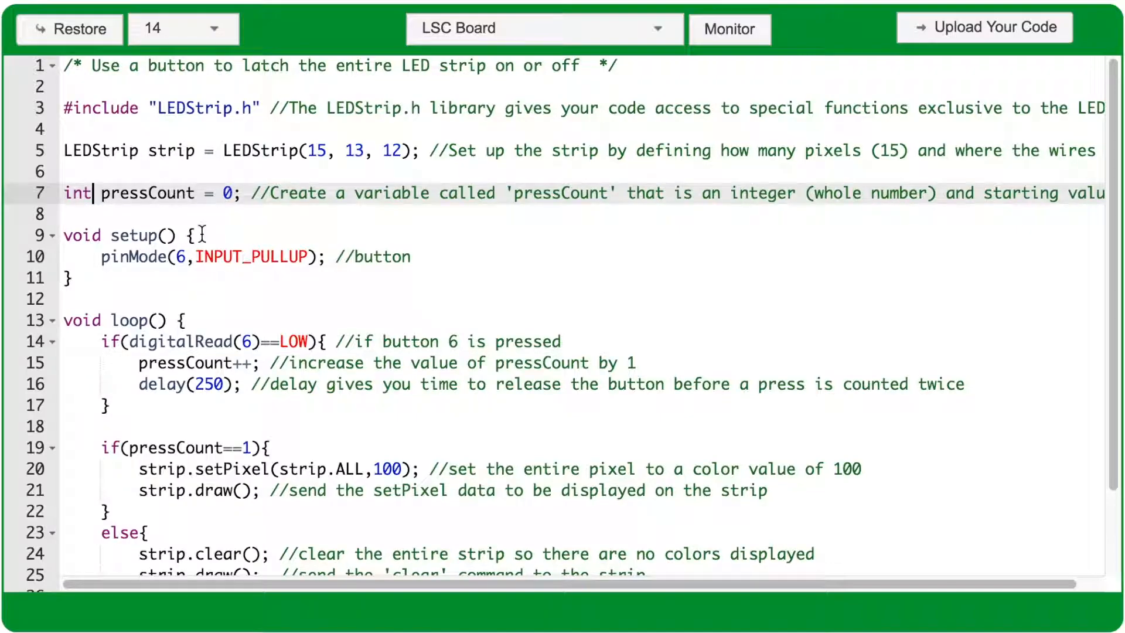
click(194, 235)
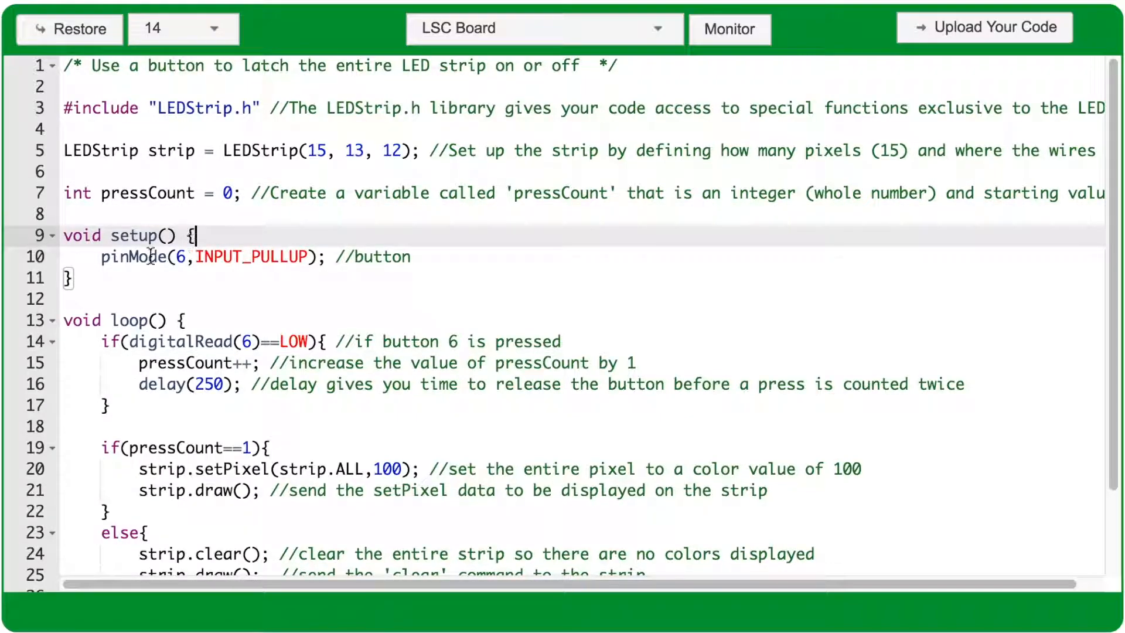
double_click(133, 257)
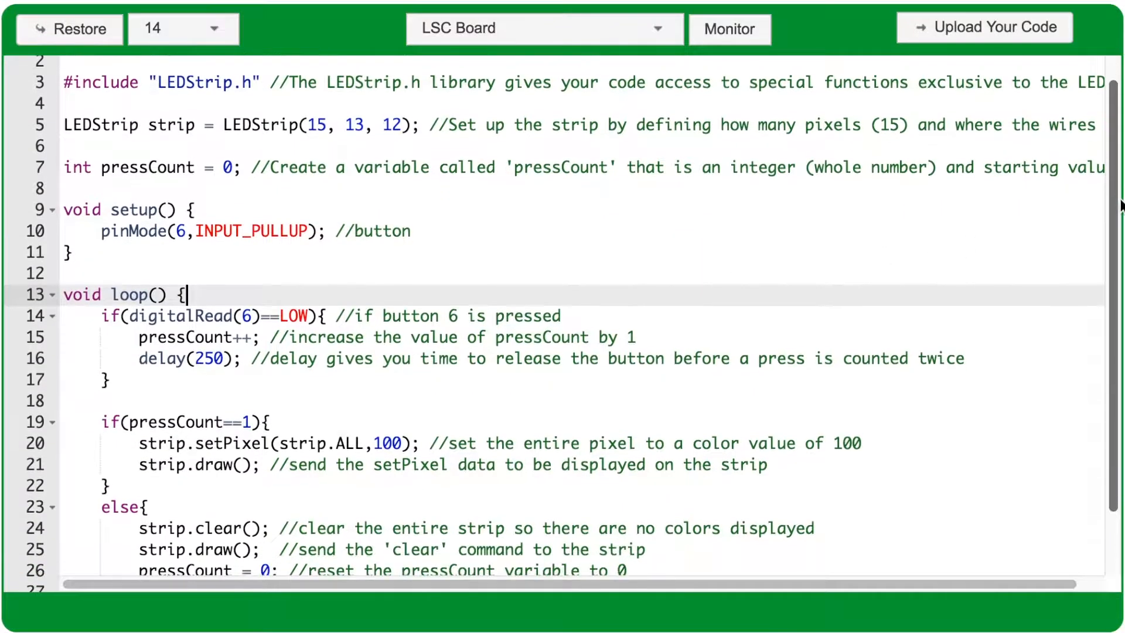
scroll(down, 3)
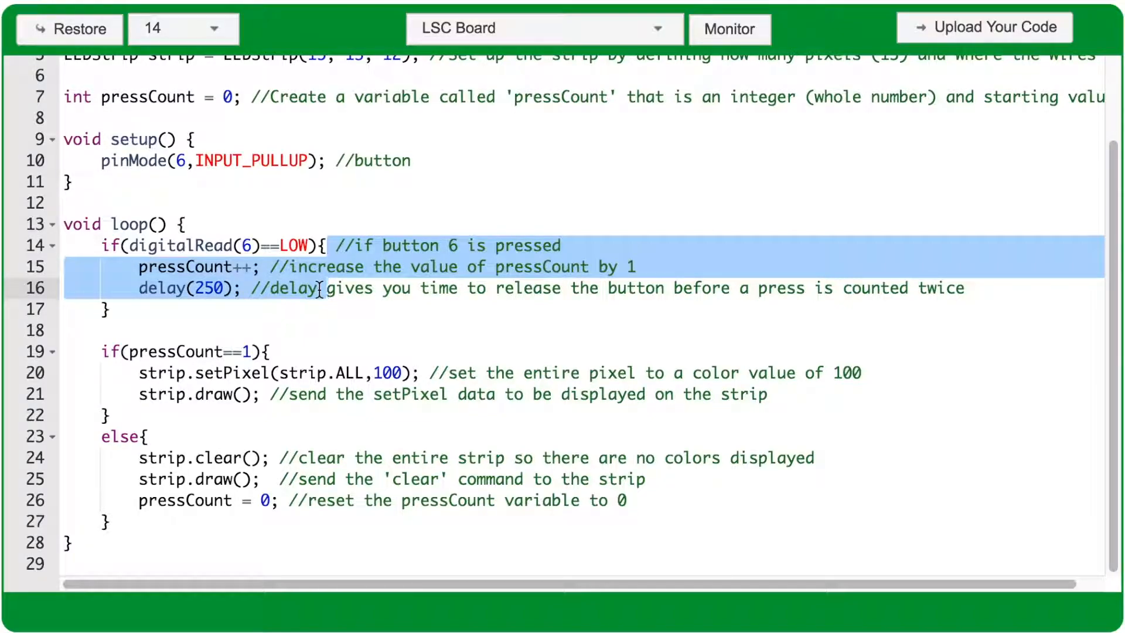
click(310, 245)
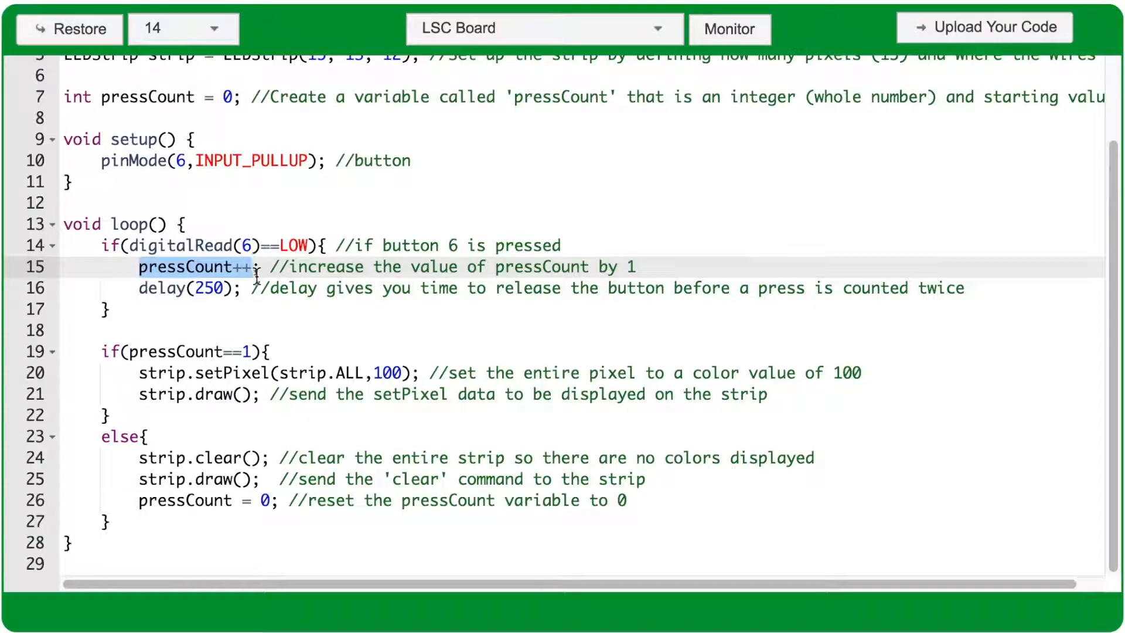
click(137, 288)
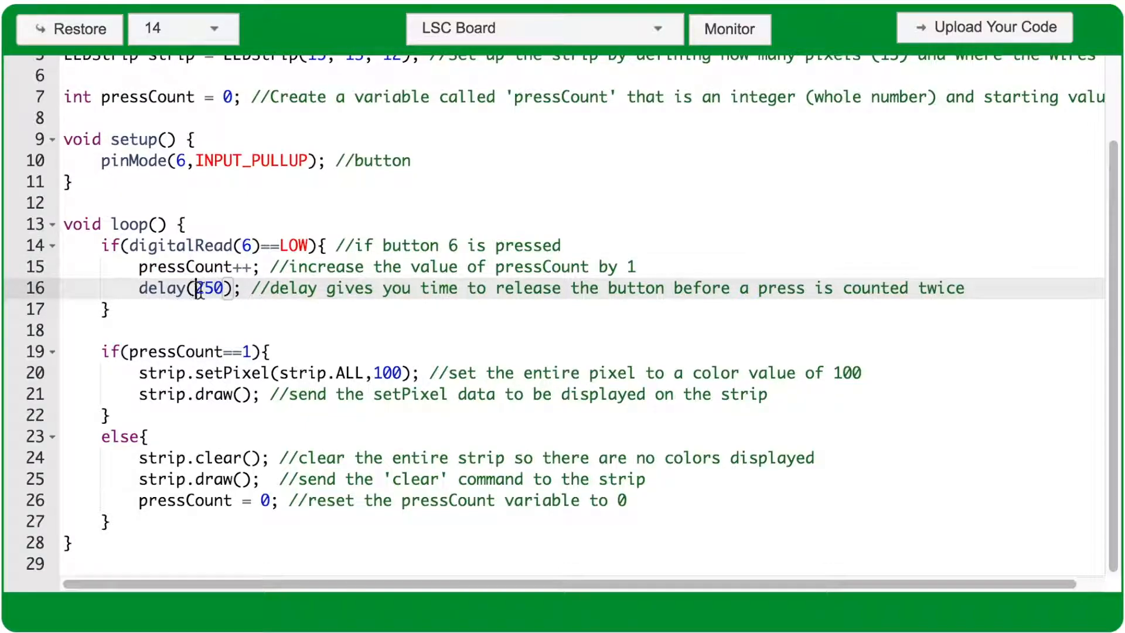
double_click(208, 287)
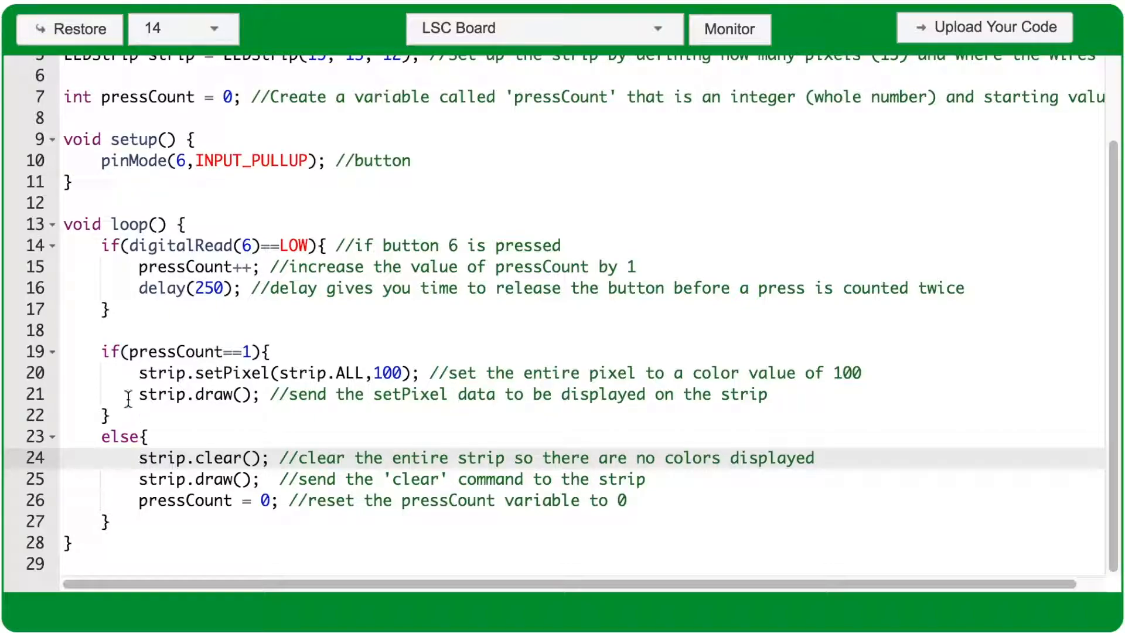
double_click(186, 351)
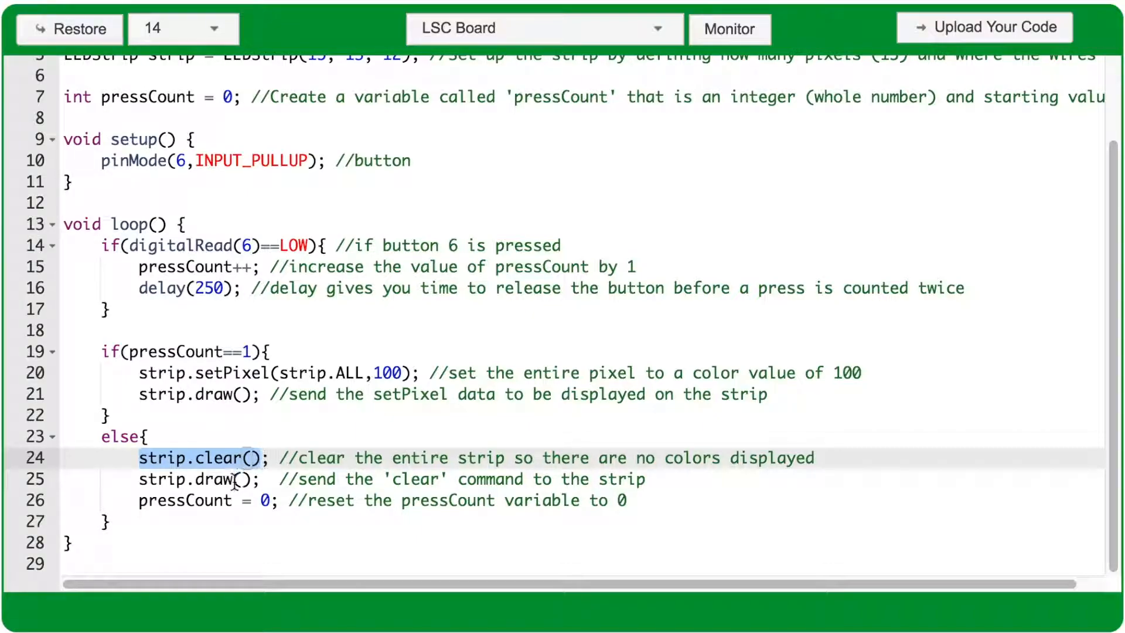
click(199, 480)
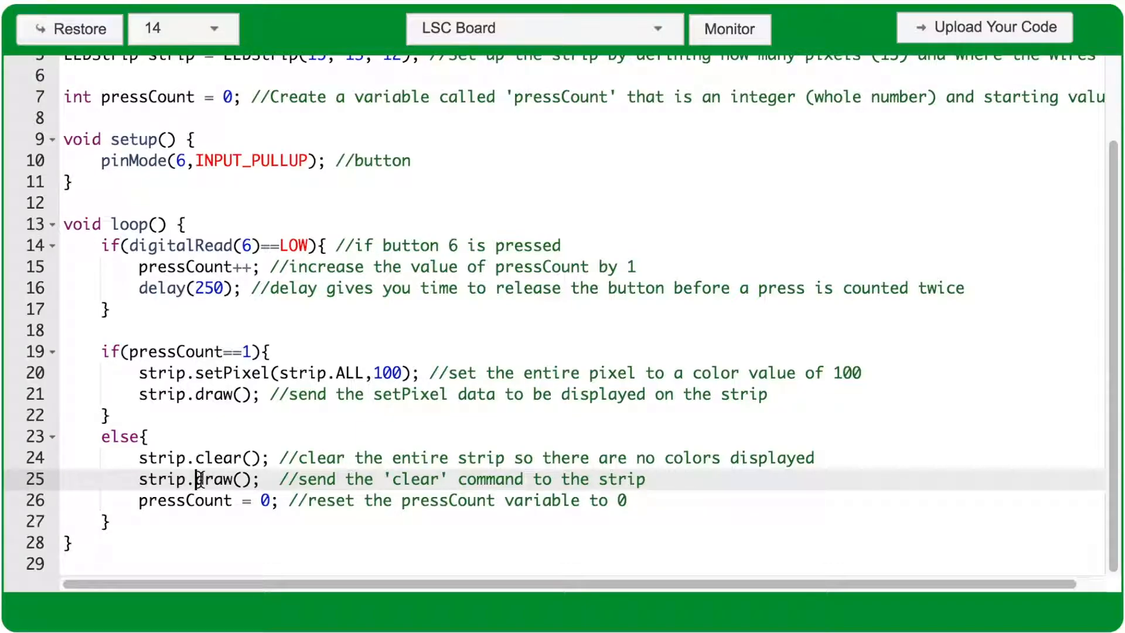
click(140, 500)
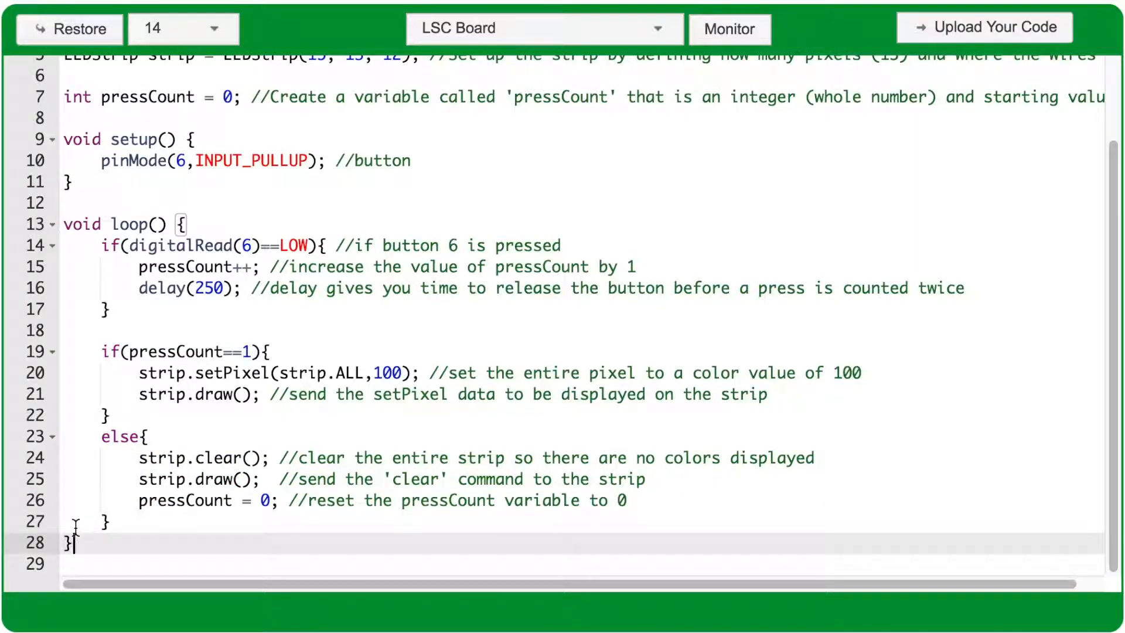
click(93, 245)
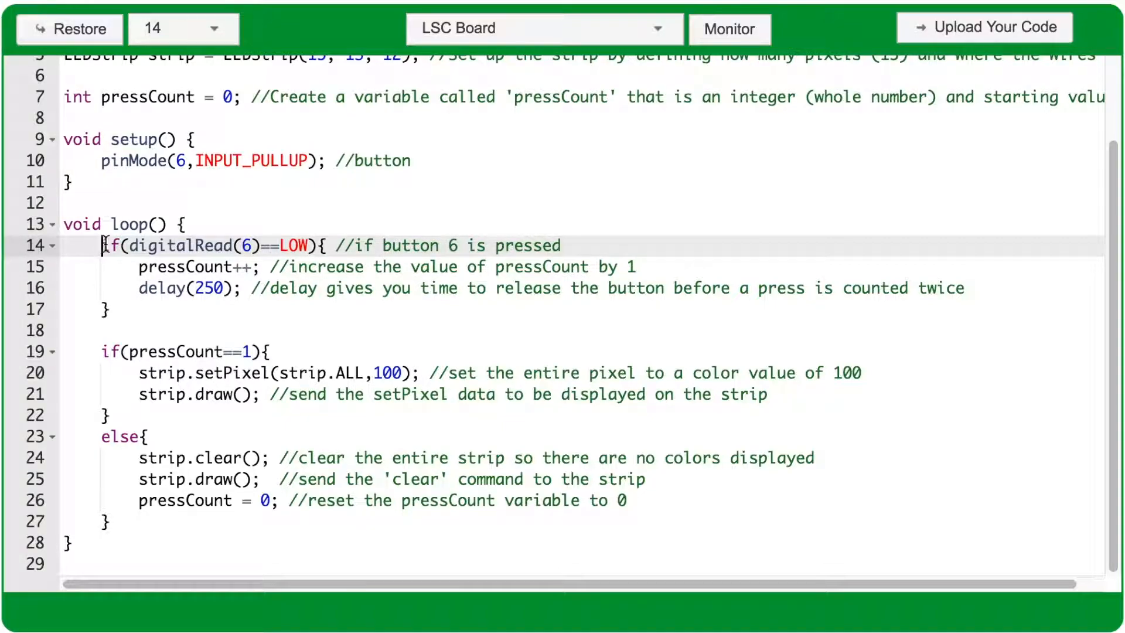
click(144, 266)
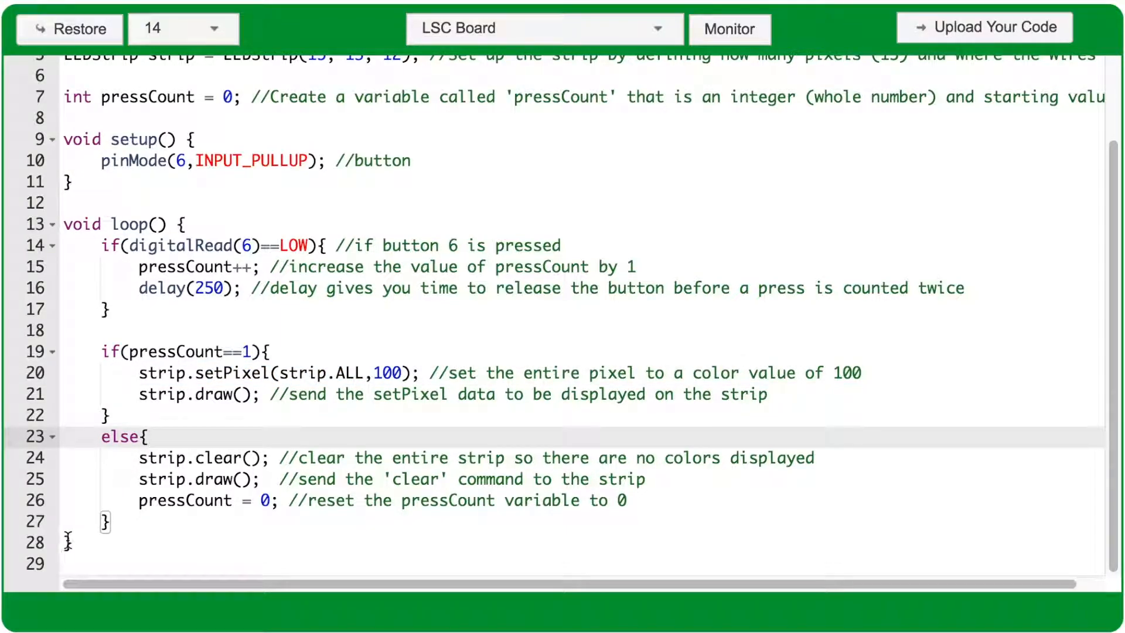
click(93, 245)
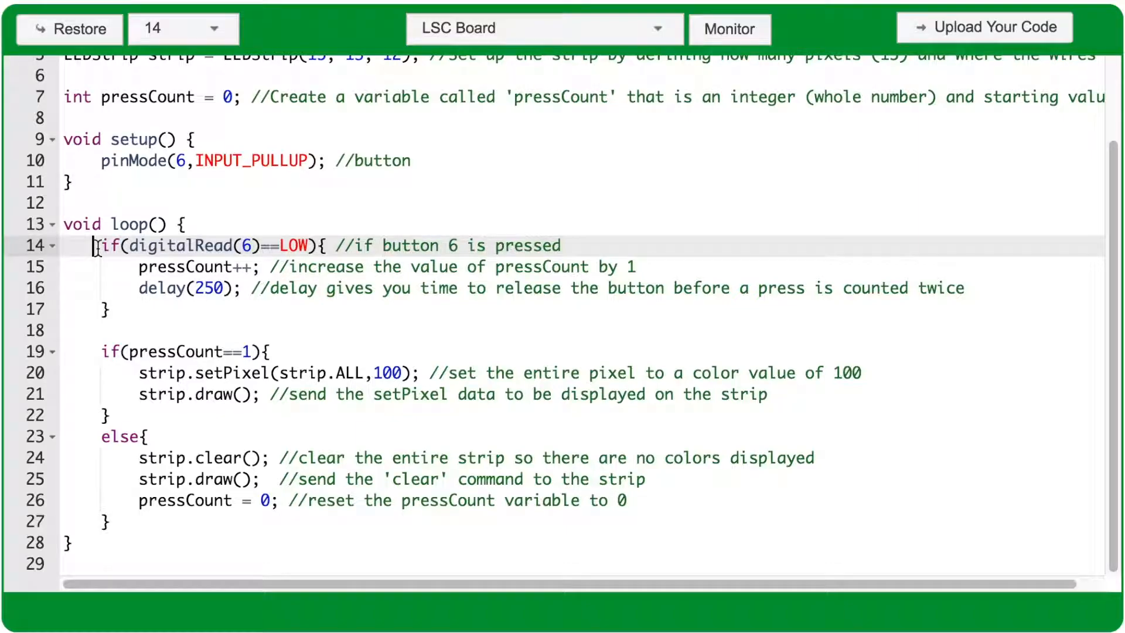
click(138, 266)
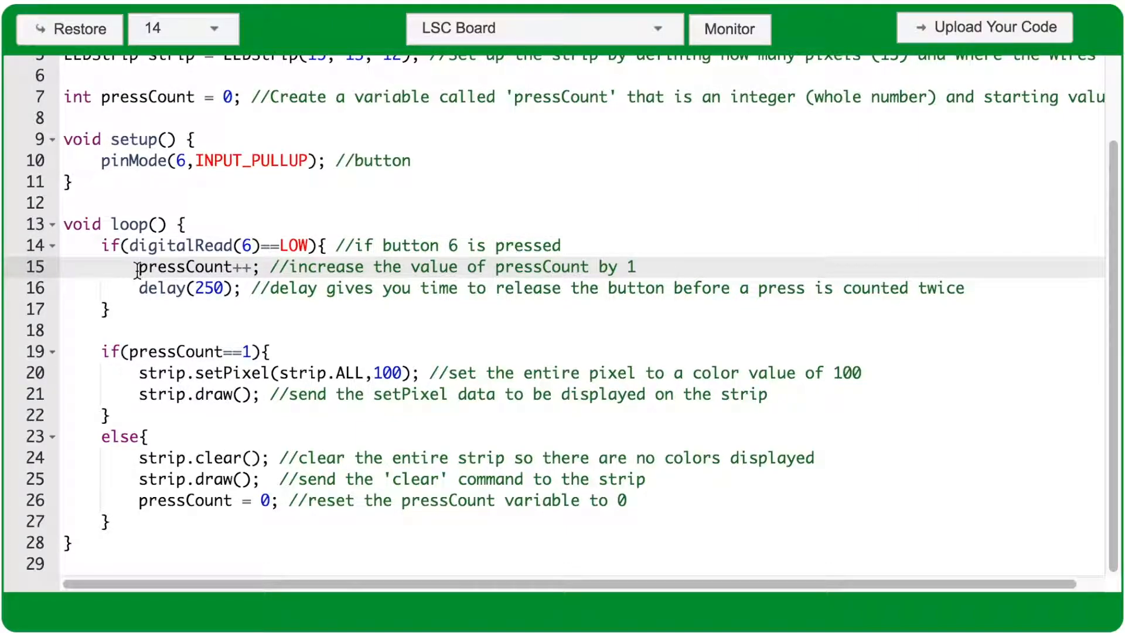